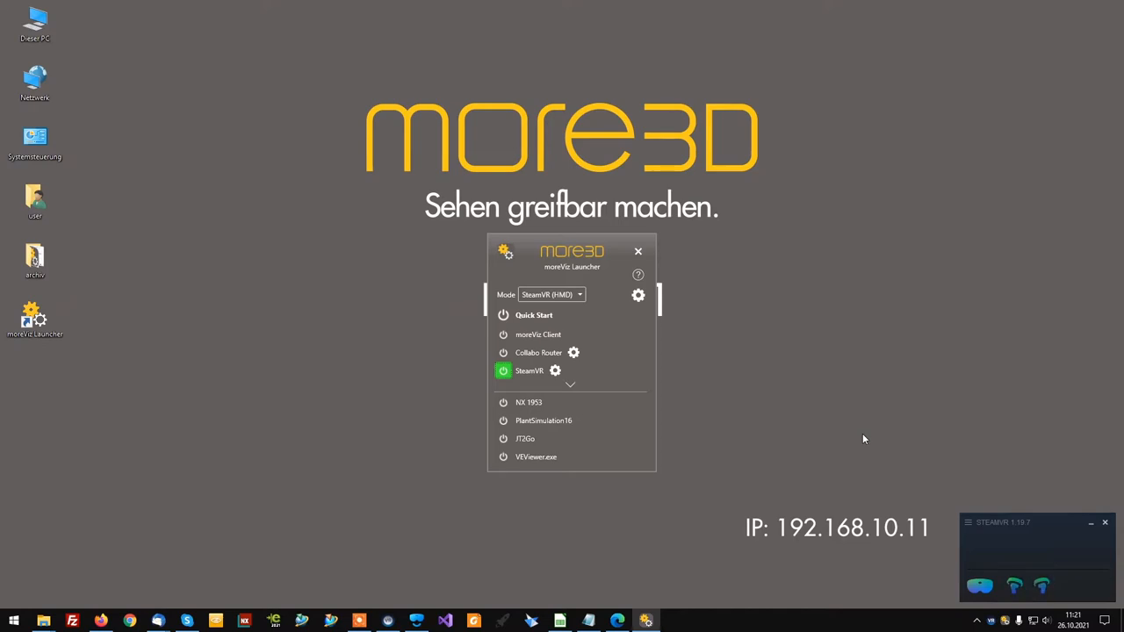
mouse_move(825, 438)
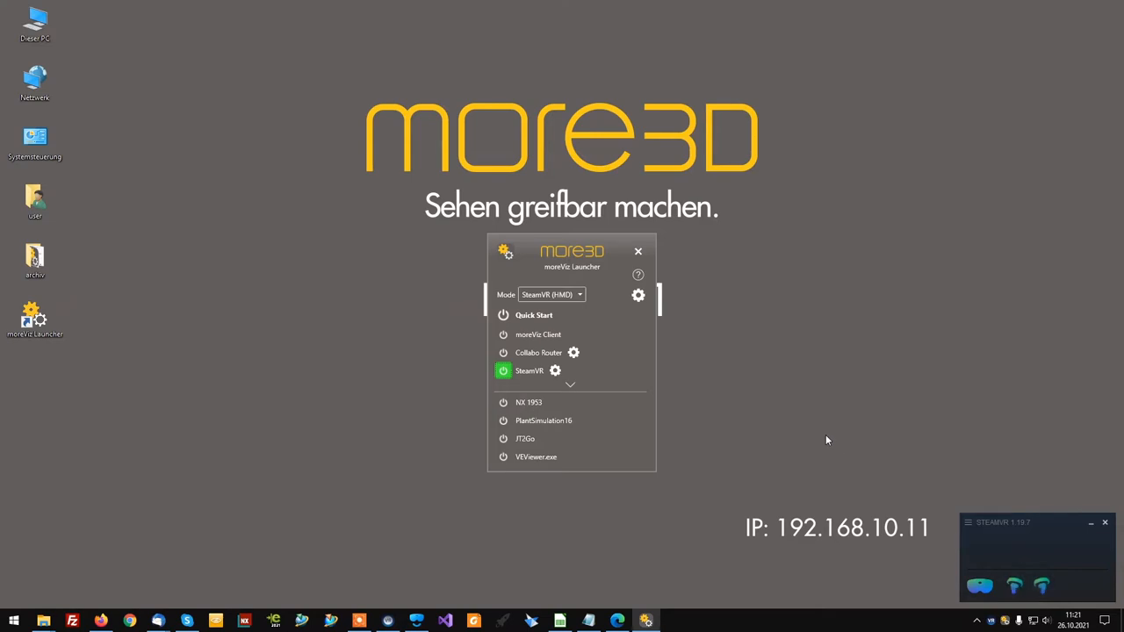
mouse_move(781, 421)
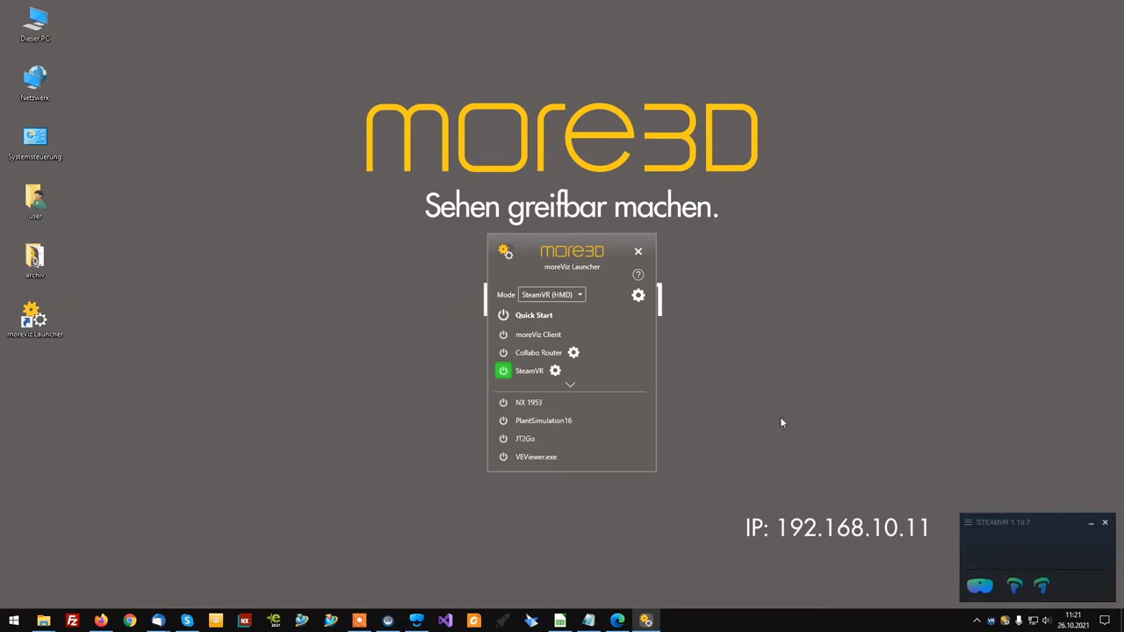
mouse_move(629, 393)
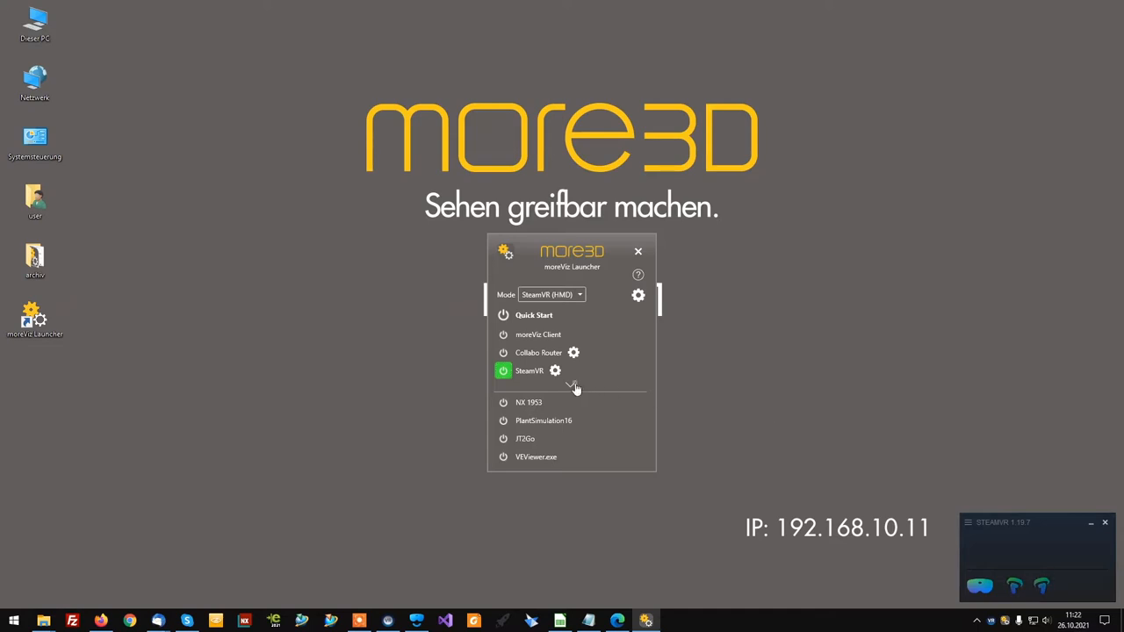
Step: Start the Application Enabler from the launcher and show its list of VR-enabled applications
left_click(568, 385)
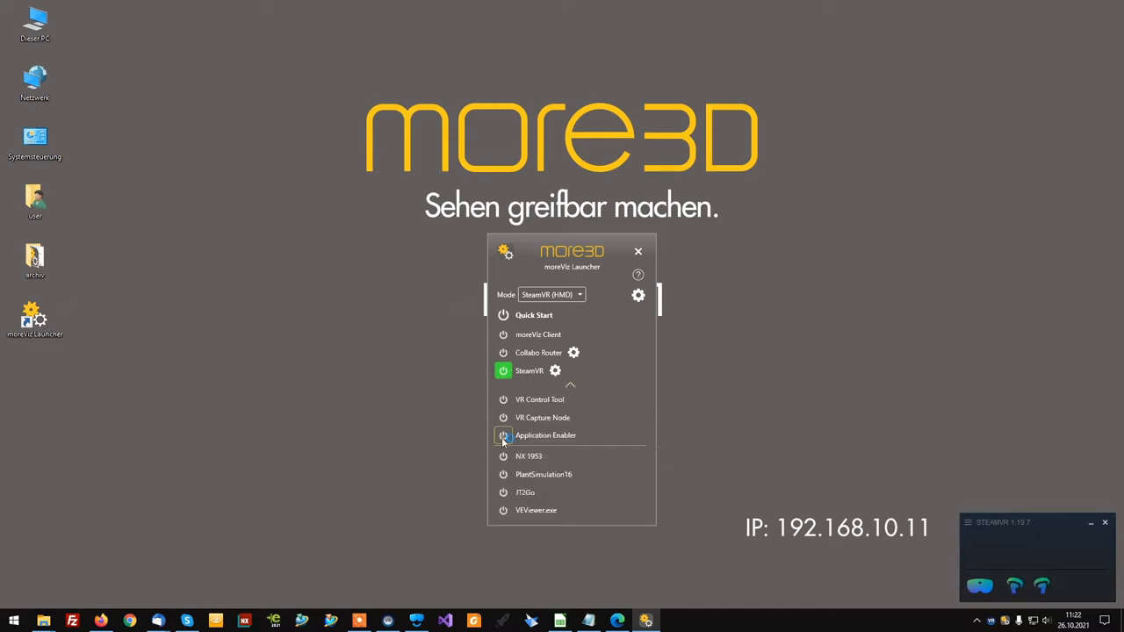
left_click(502, 436)
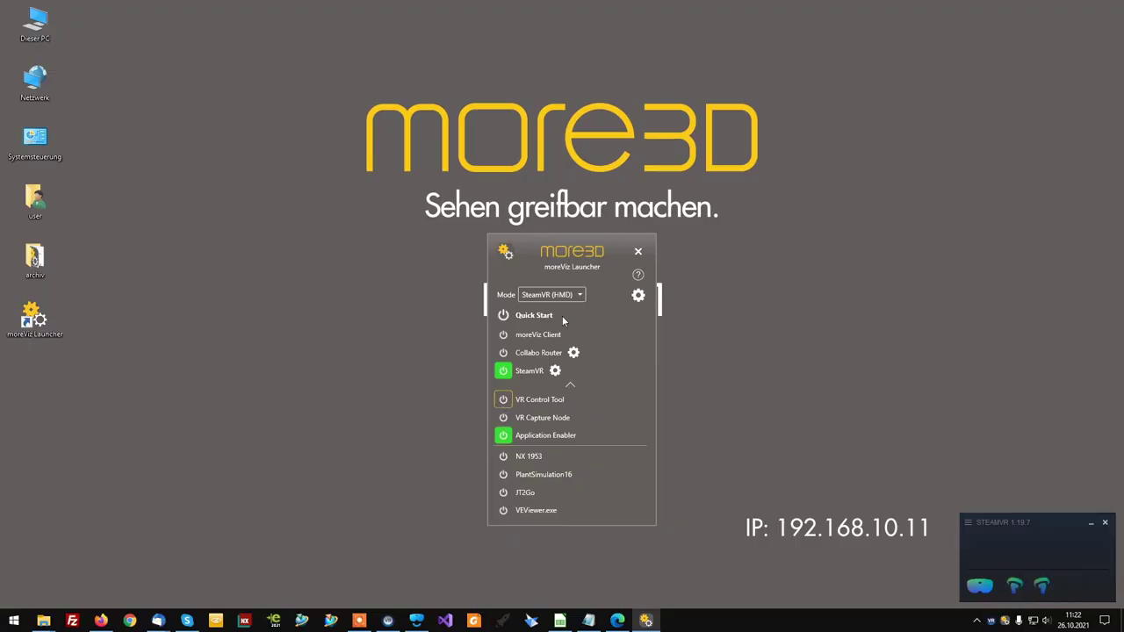
left_click(544, 436)
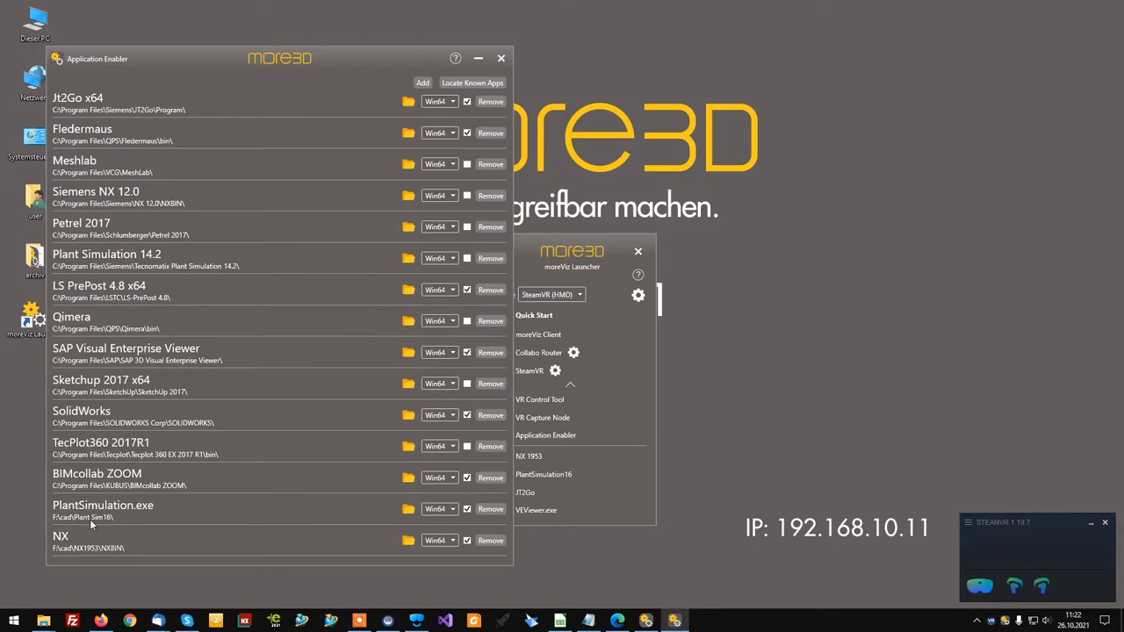
mouse_move(467, 509)
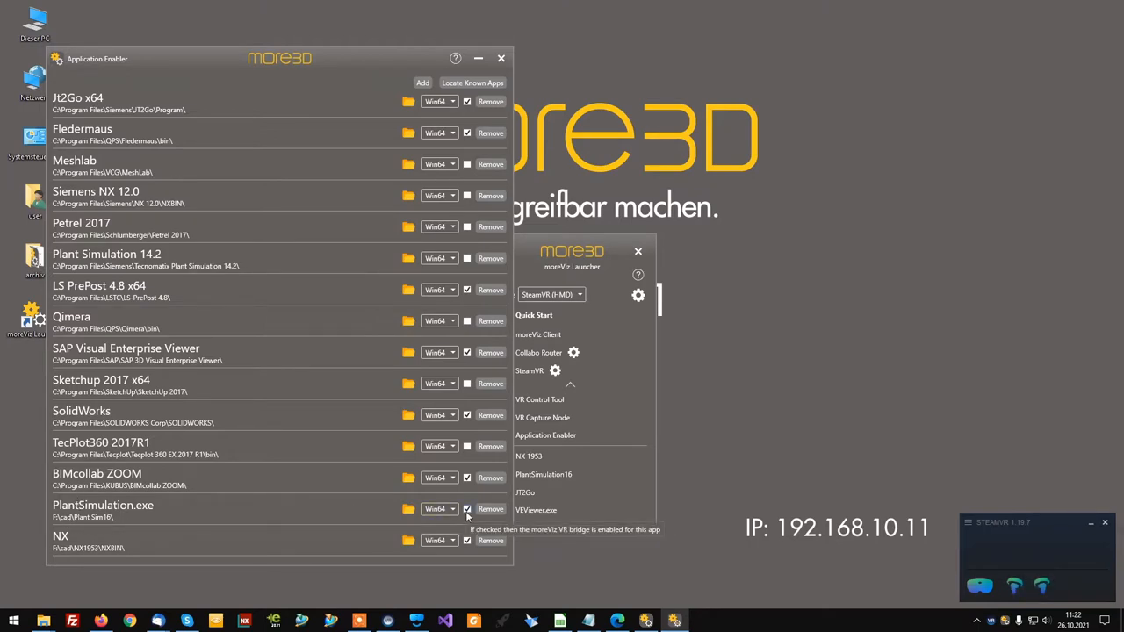
mouse_move(502, 60)
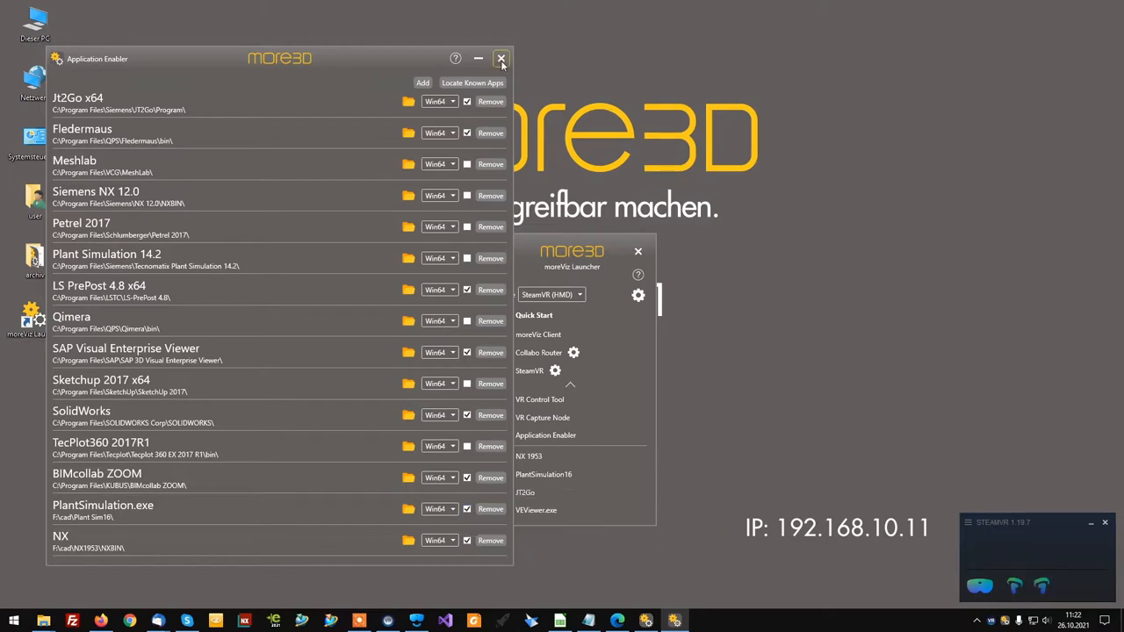
Step: Dismiss the enabled-applications list and launch PlantSimulation16 from the launcher
left_click(500, 58)
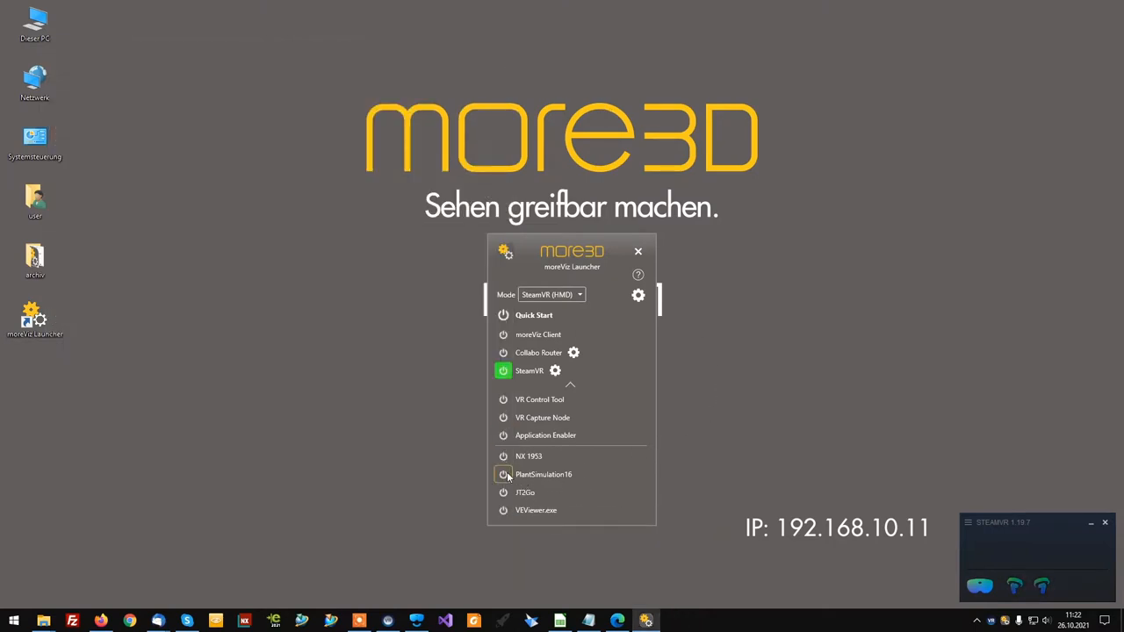
left_click(503, 474)
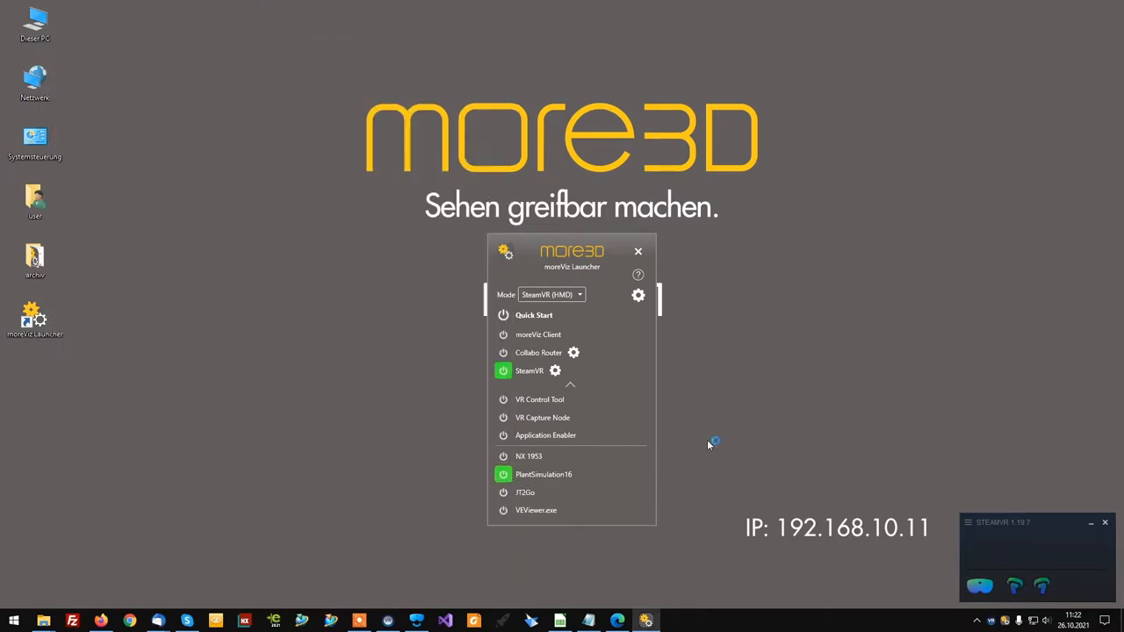
mouse_move(643, 460)
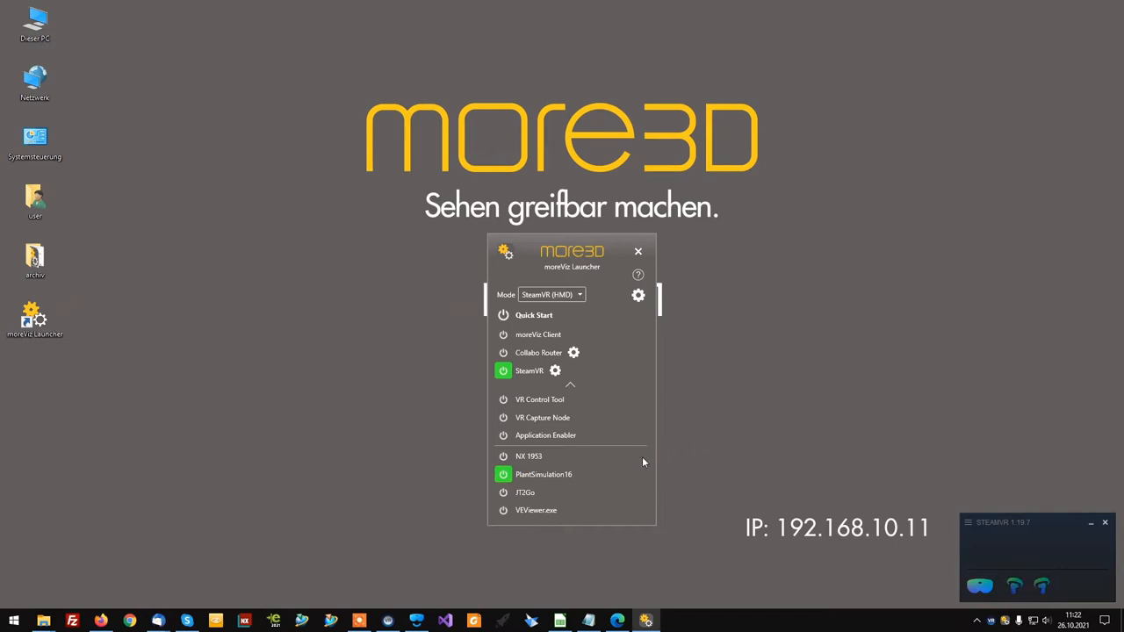
left_click(544, 474)
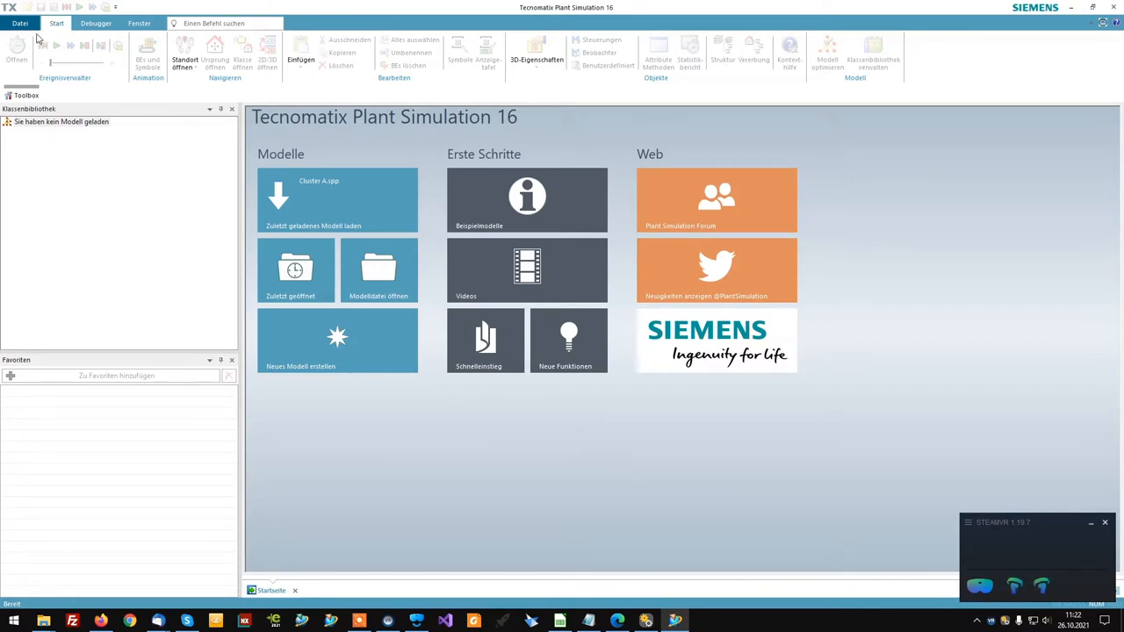
Step: In Preferences > 3D, choose OpenGL version 3.3 (Sampler objects) and confirm
left_click(20, 23)
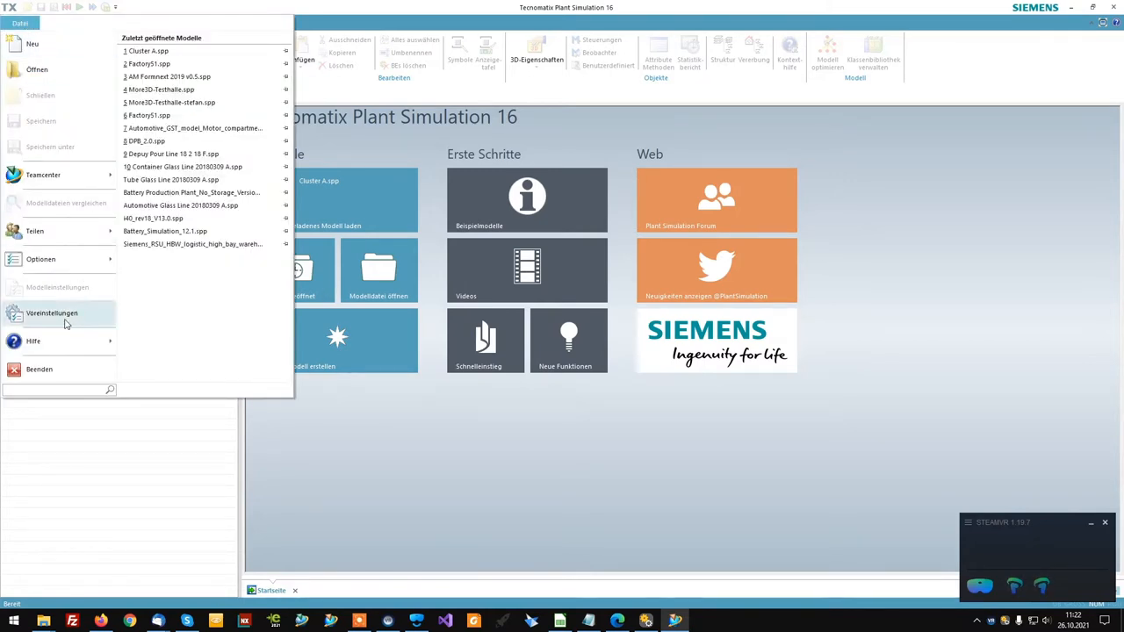
left_click(52, 312)
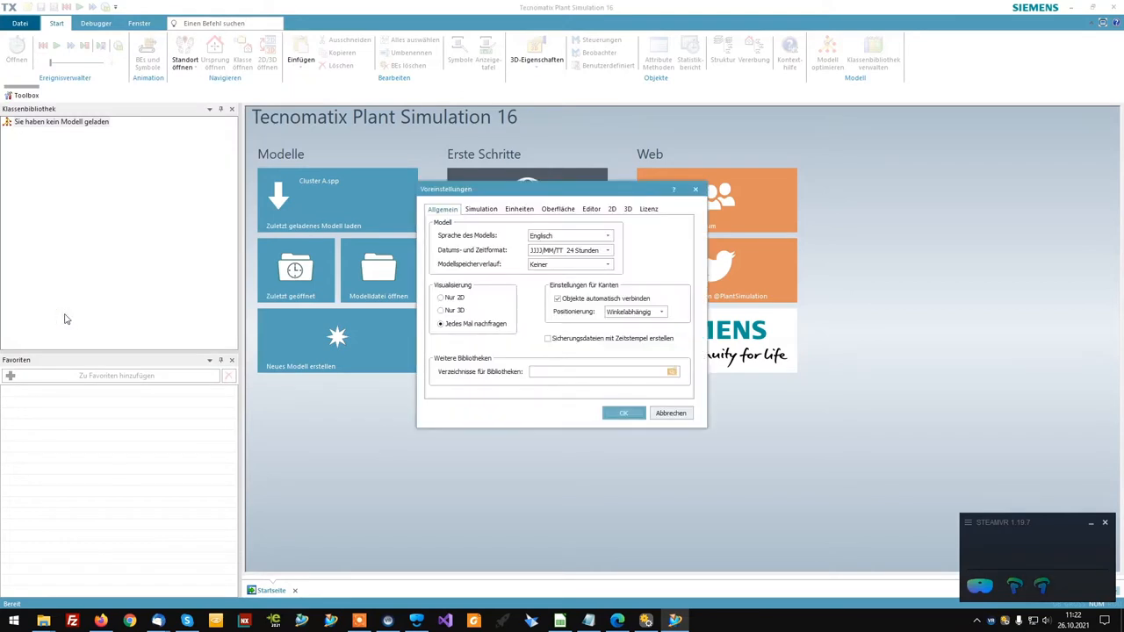
left_click(628, 209)
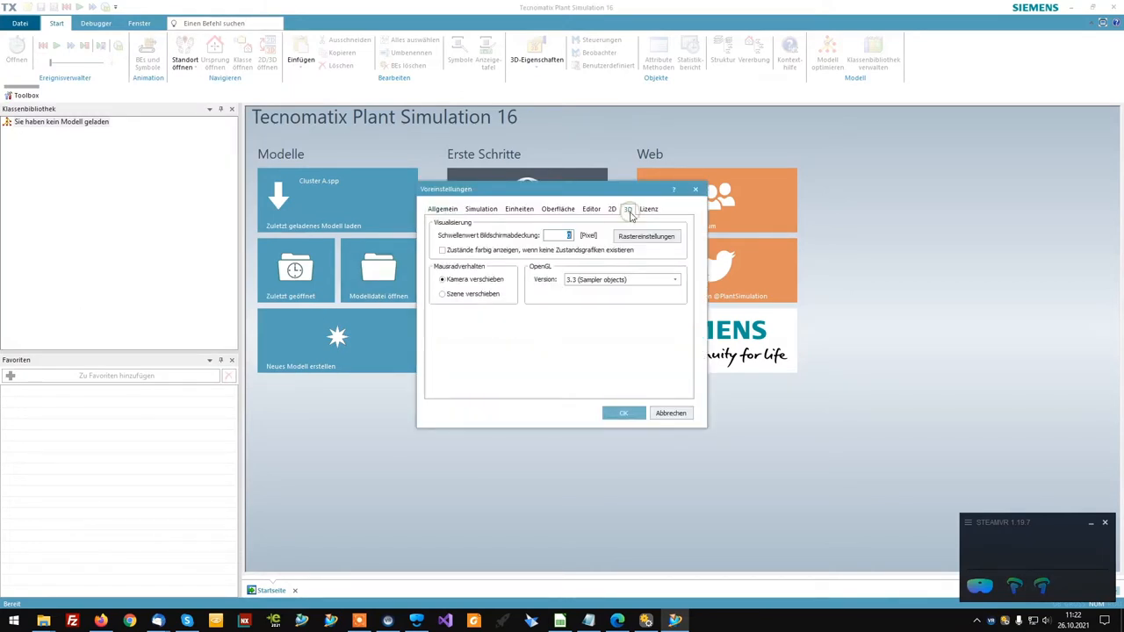
mouse_move(474, 242)
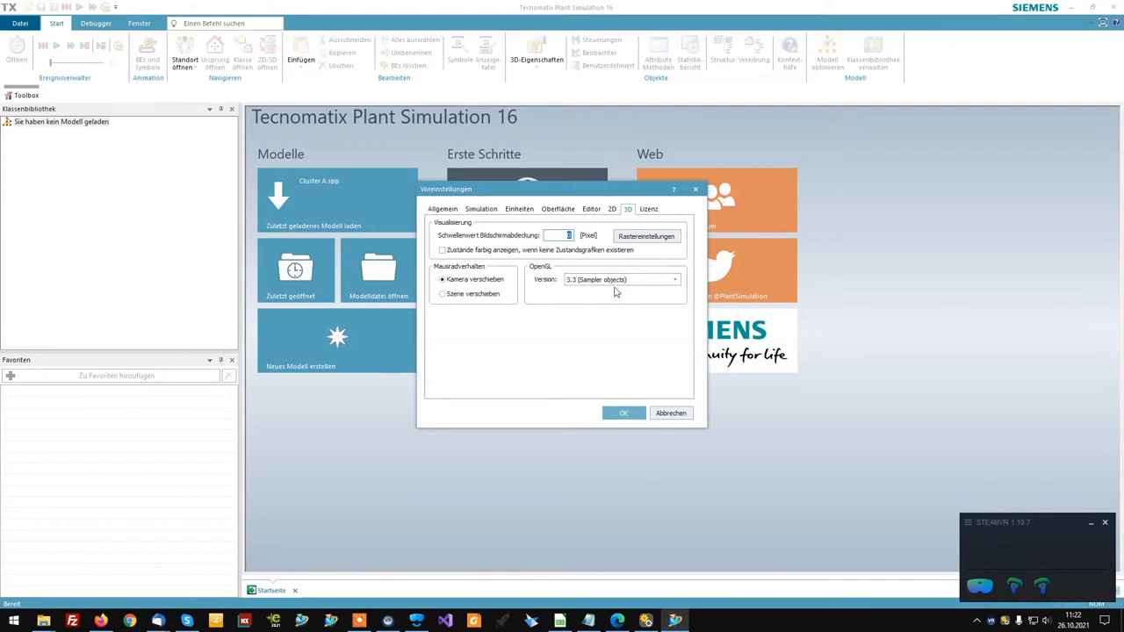
left_click(674, 279)
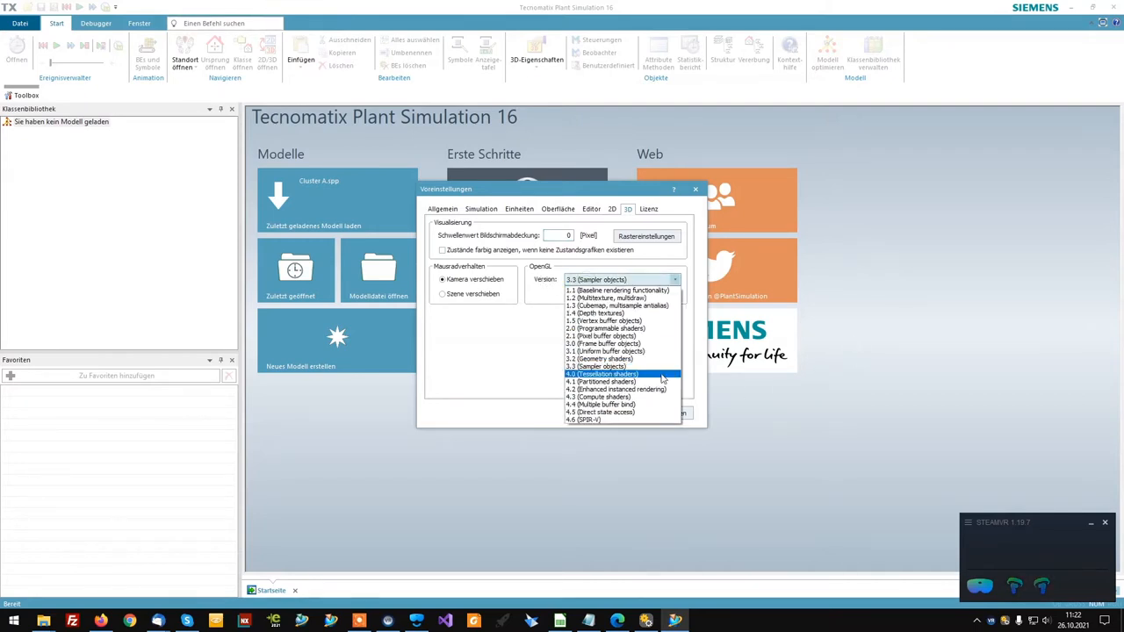
left_click(601, 367)
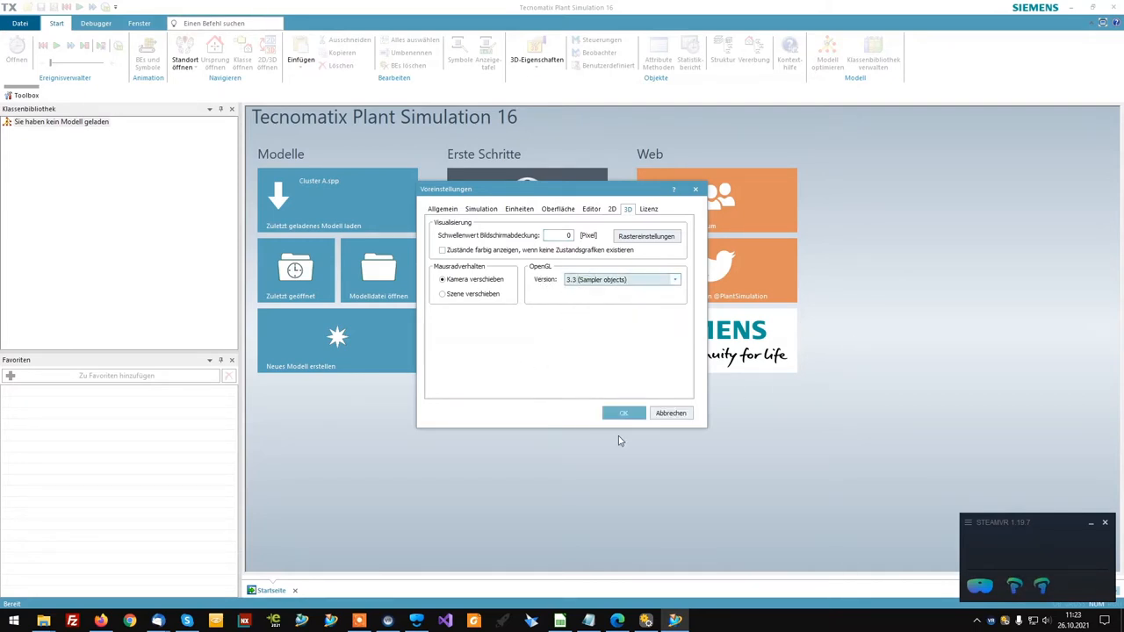
left_click(623, 412)
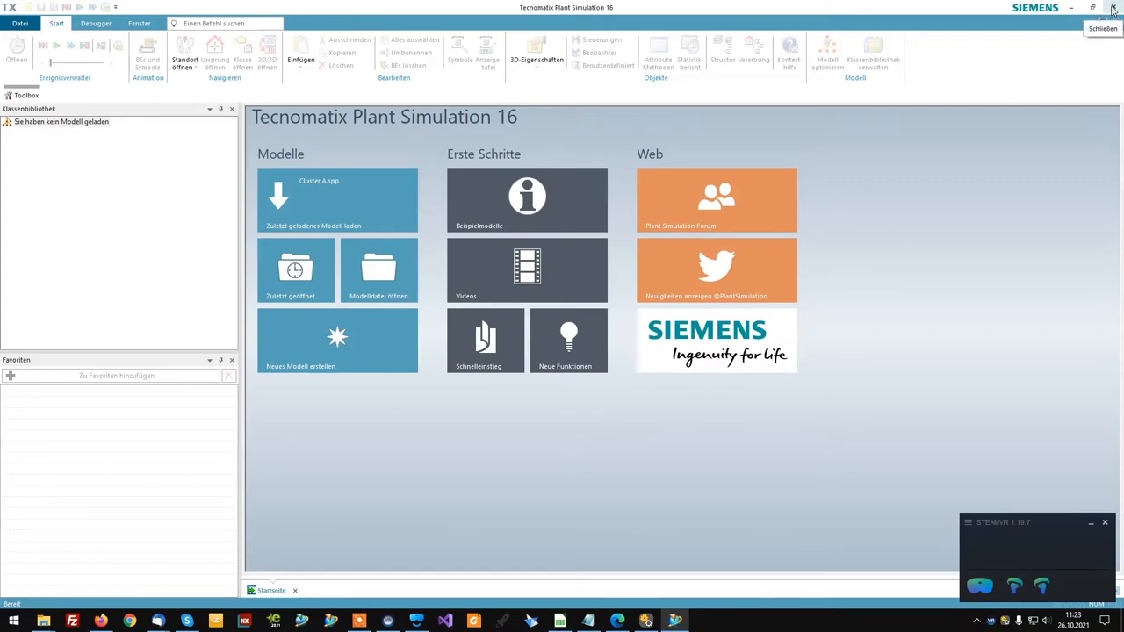
Step: Close Plant Simulation and bring up the moreViz Launcher settings
left_click(1113, 7)
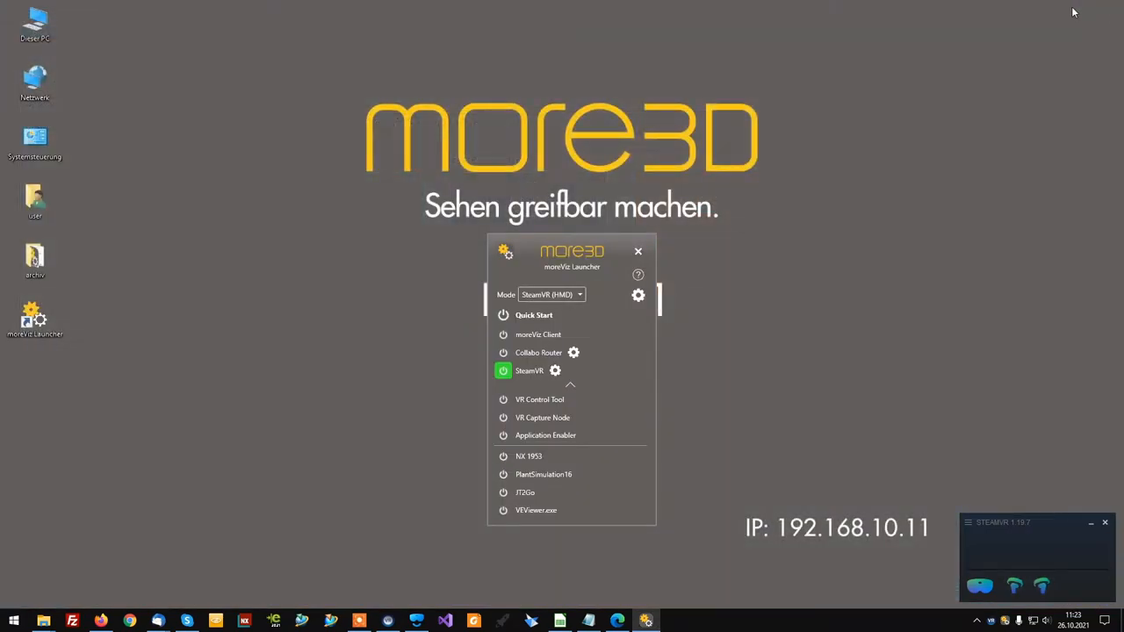
left_click_drag(573, 253, 583, 186)
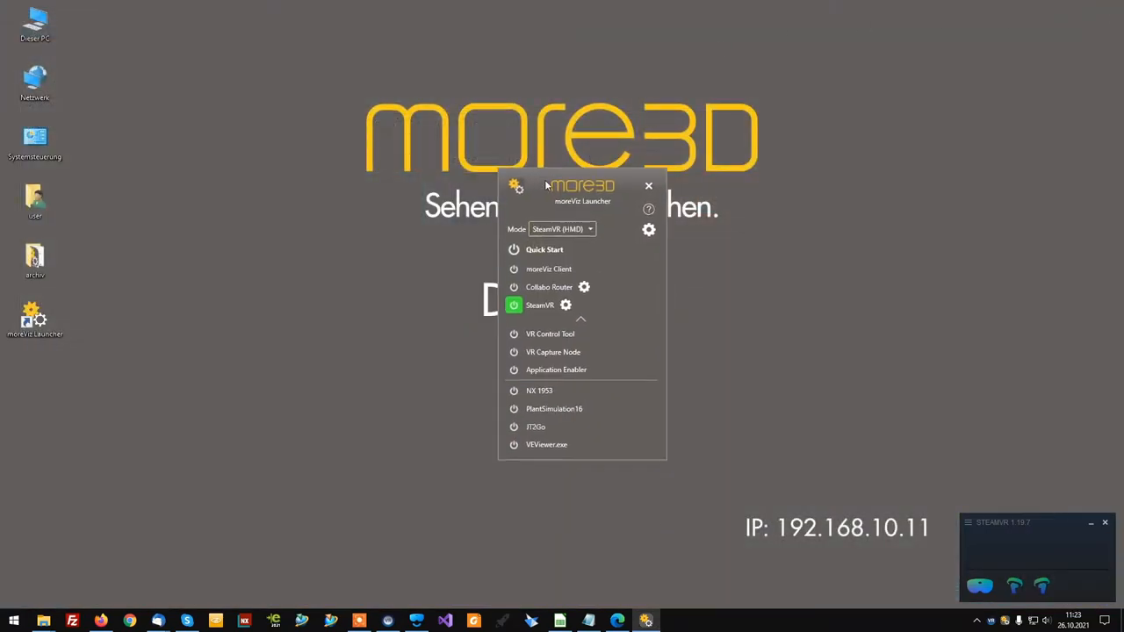
left_click(648, 228)
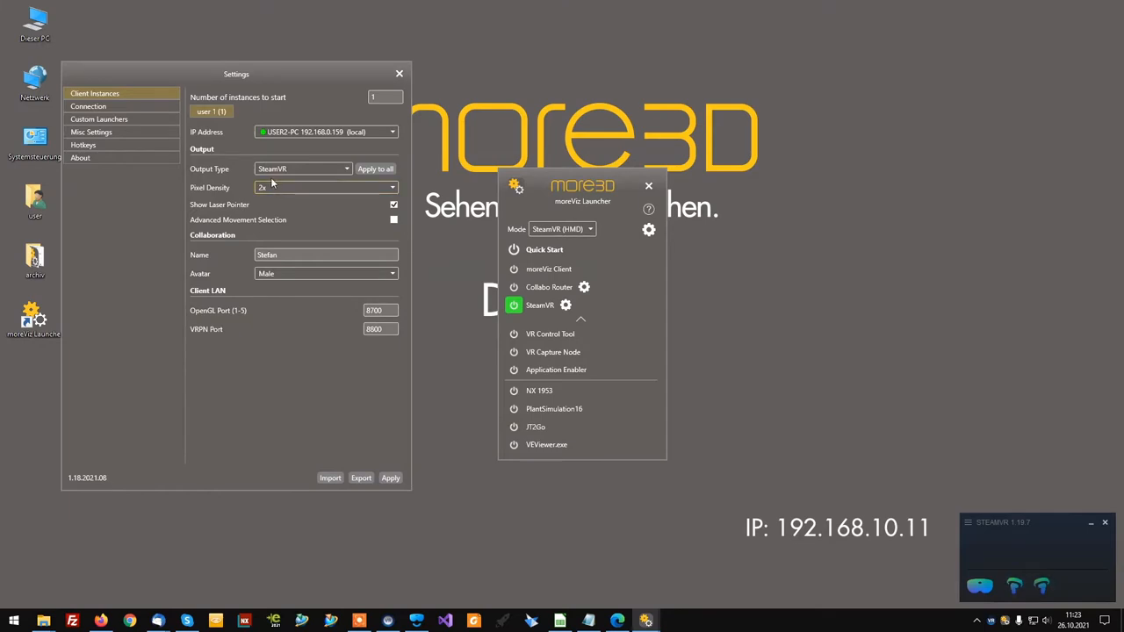
mouse_move(330, 168)
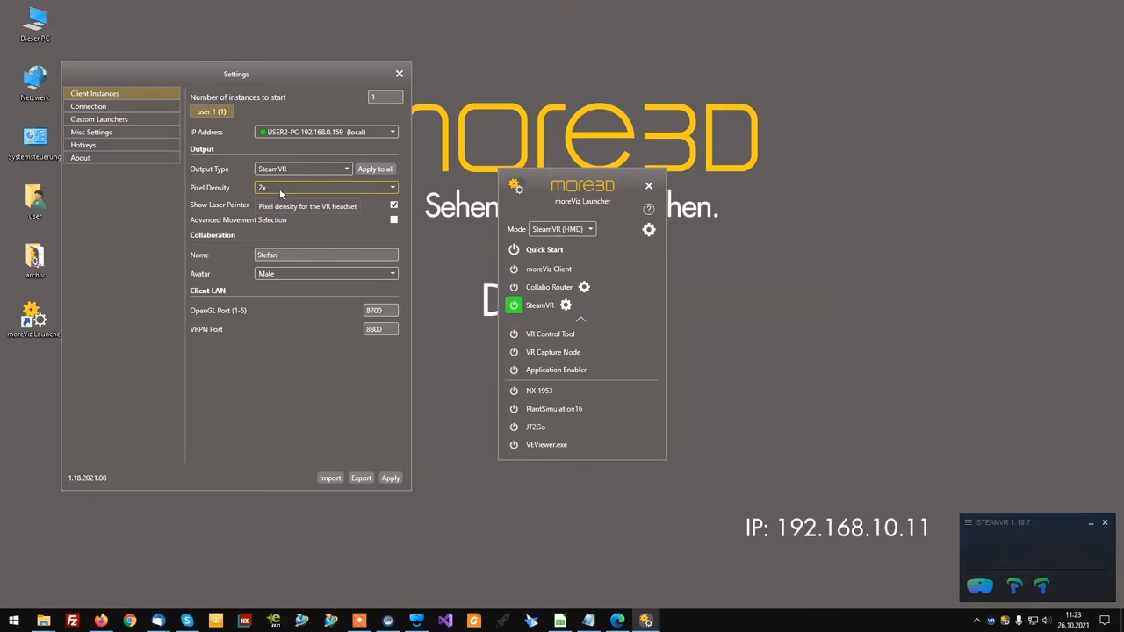
Step: Under Connection, set the connection type to Shared Memory and leave the settings
left_click(88, 106)
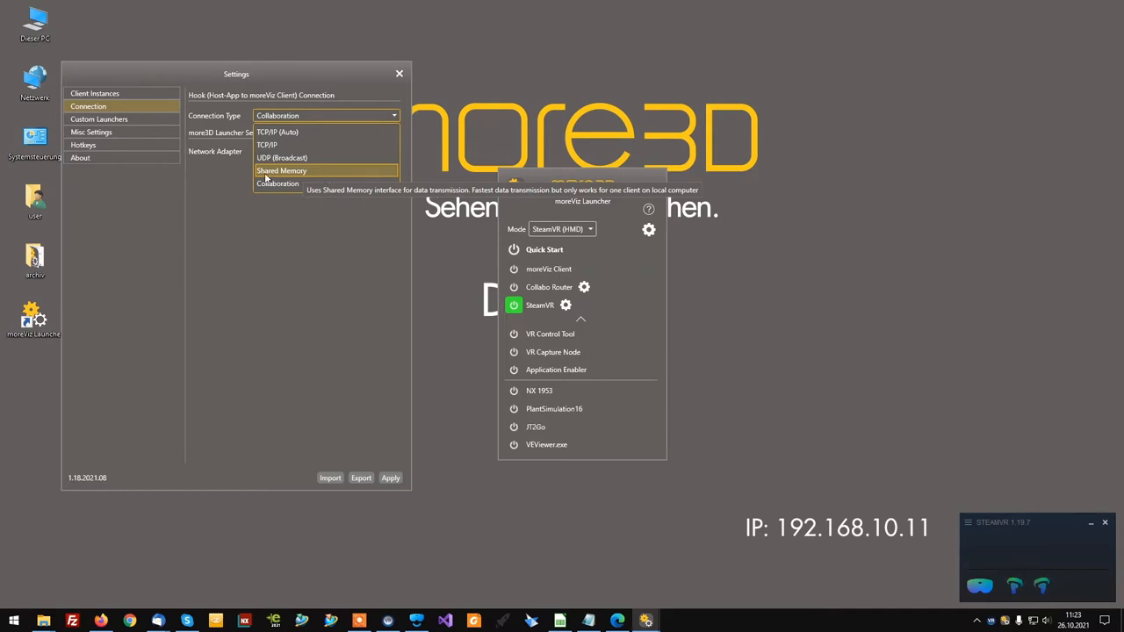
left_click(281, 170)
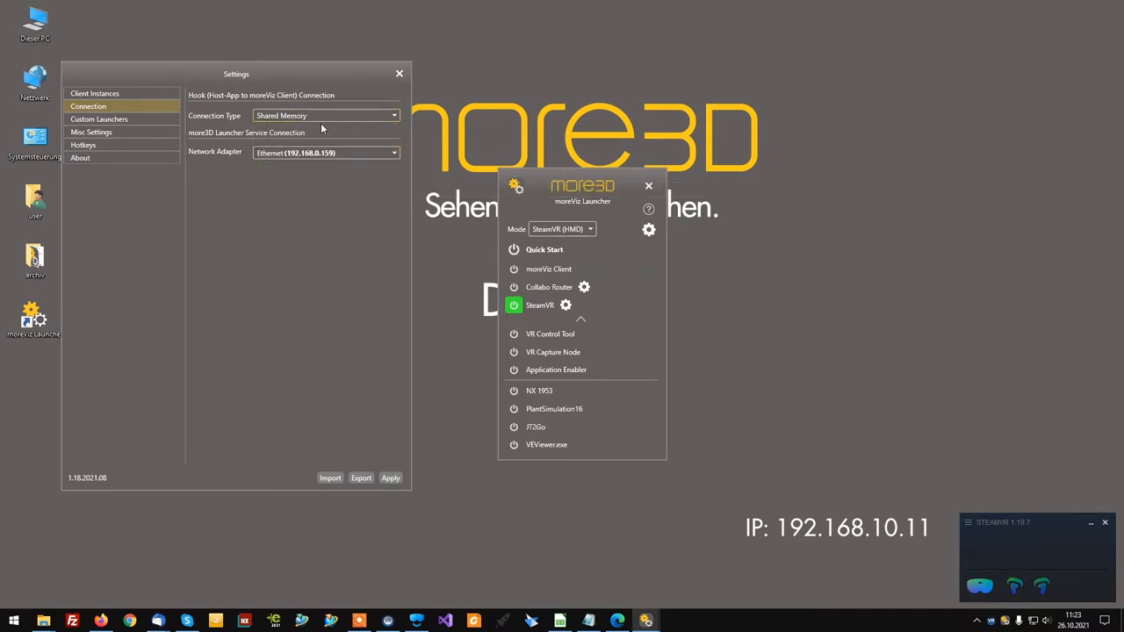
mouse_move(425, 186)
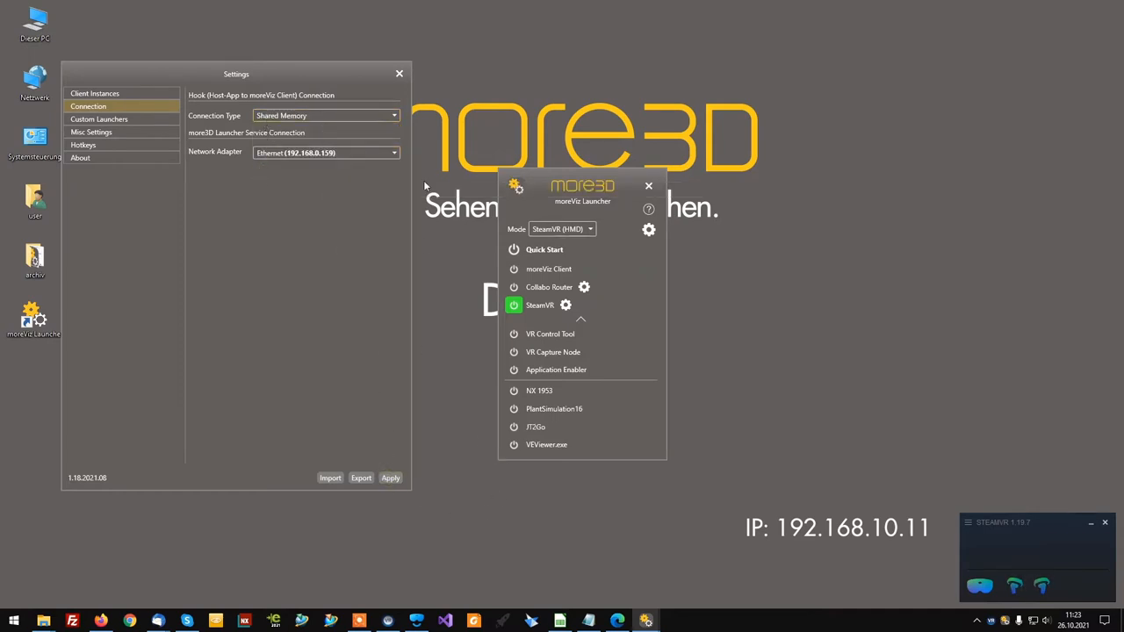
left_click(400, 74)
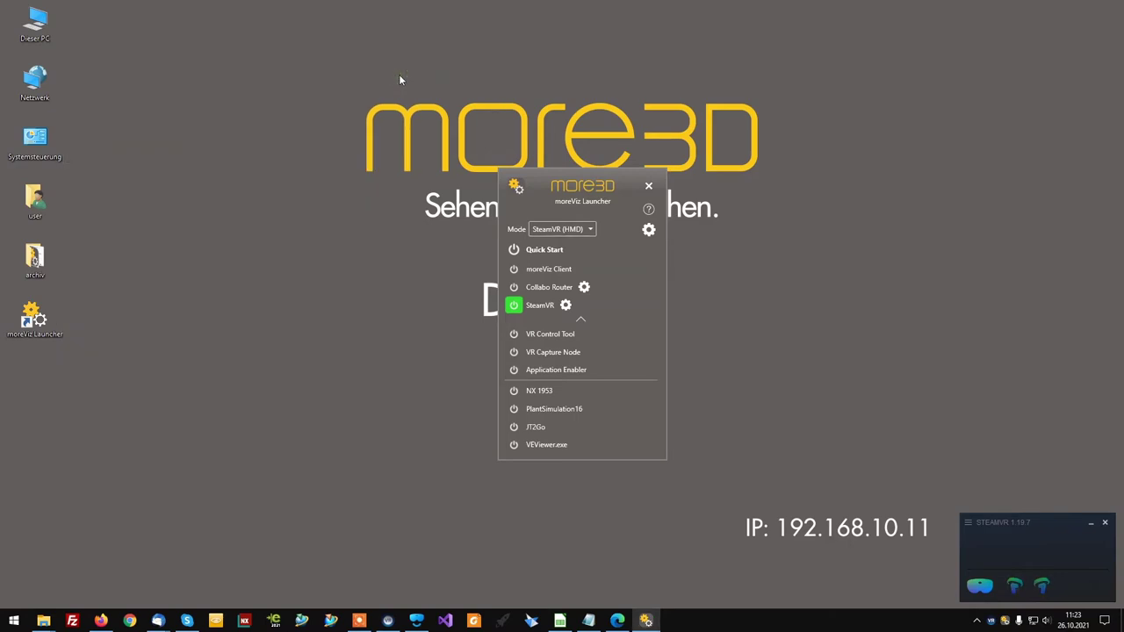
Step: Start PlantSimulation16 with the VR connection so Factory51 is mirrored in moreViz
left_click(513, 268)
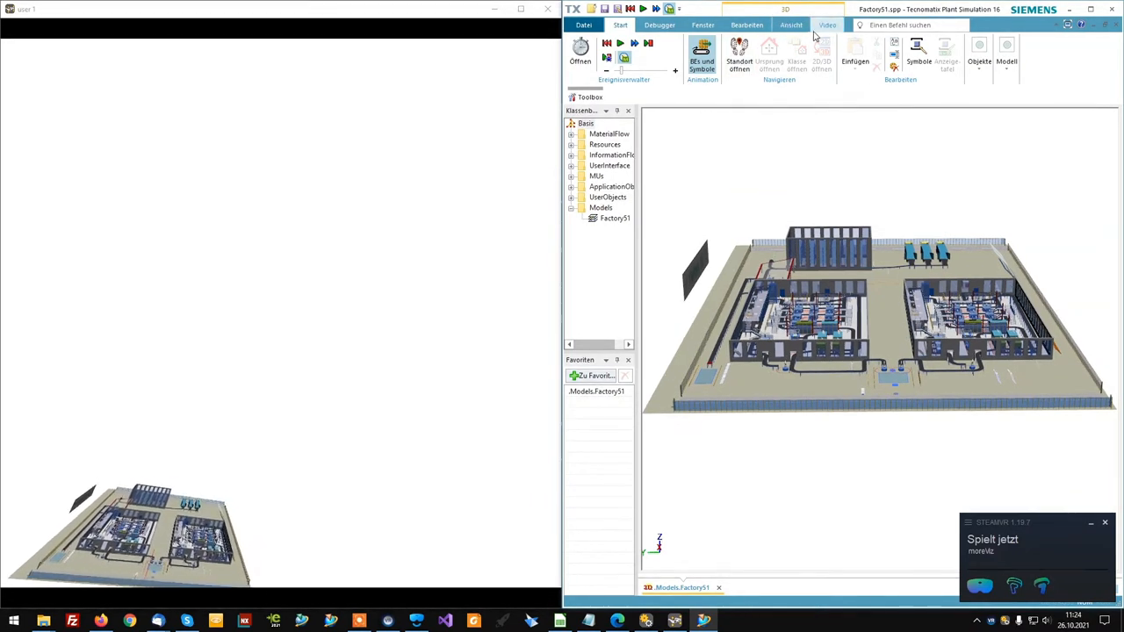
Step: Show the factory via the Ansicht view commands, then bring up the Datei file options
left_click(790, 25)
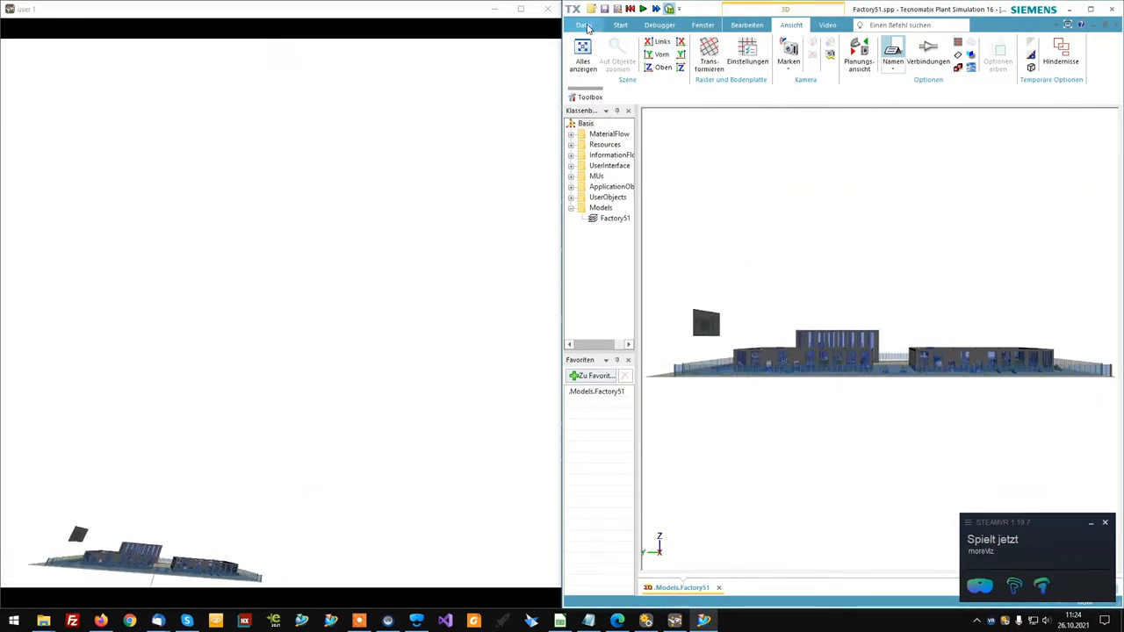
left_click(583, 25)
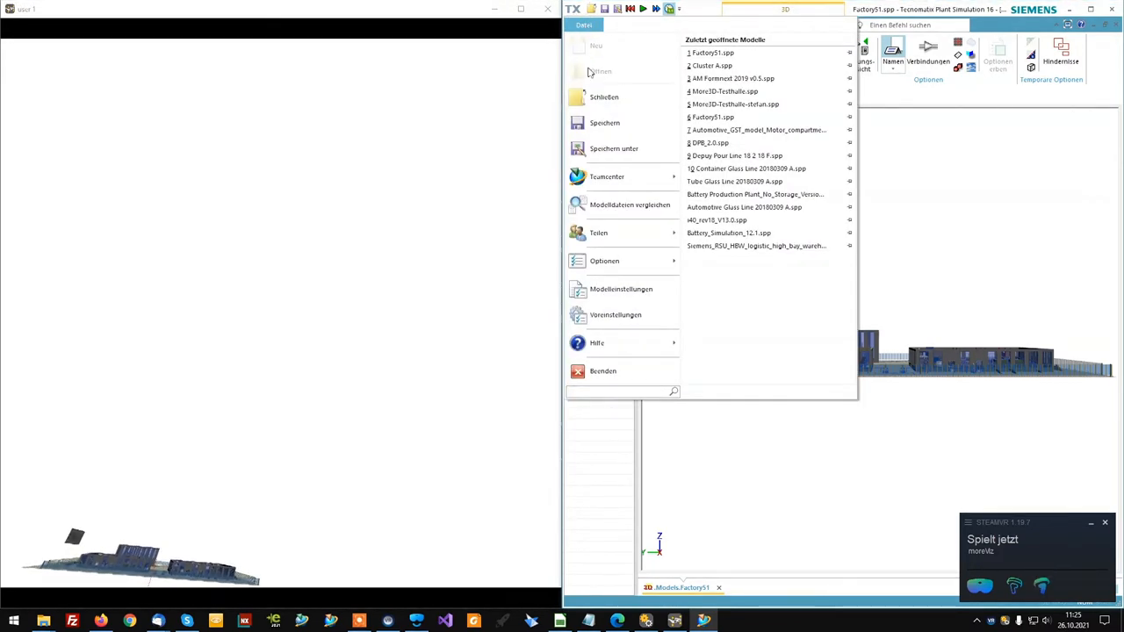
Step: Open Factory51's Modelleinstellungen and review the Allgemein page
left_click(622, 288)
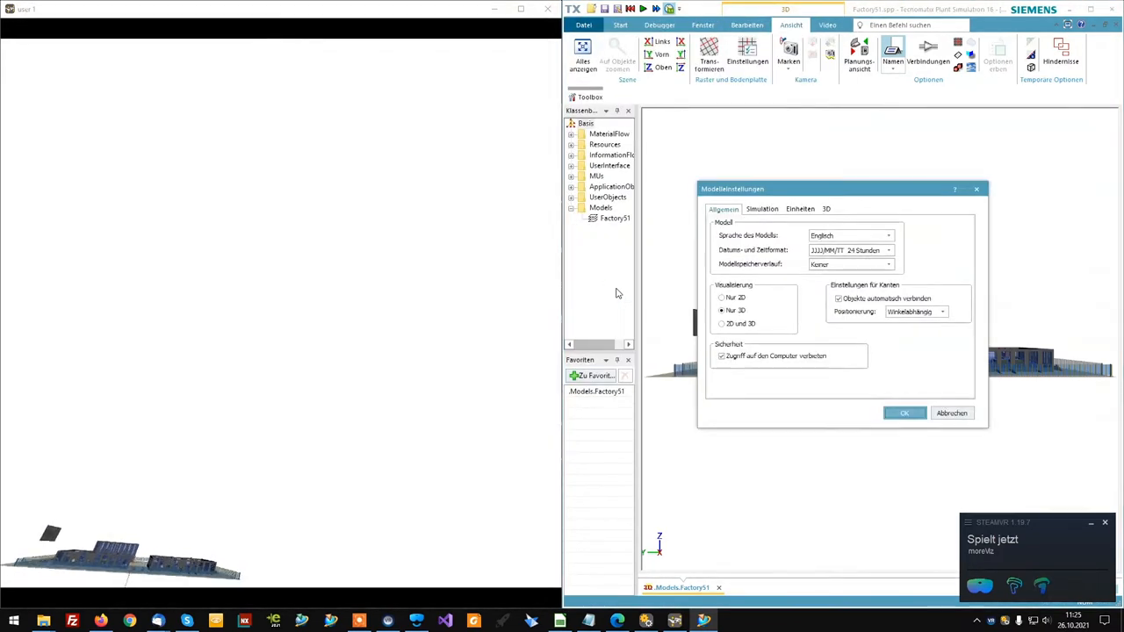
left_click(800, 208)
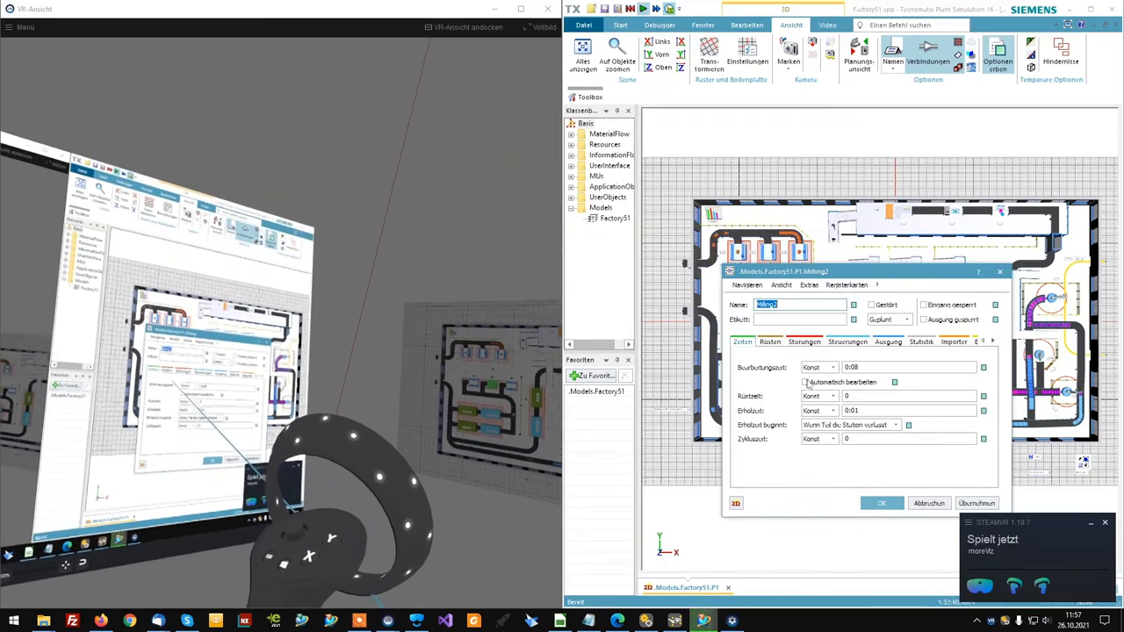
Step: Page through Milling2's dialog to its exit settings and show the Statistik page
left_click(769, 341)
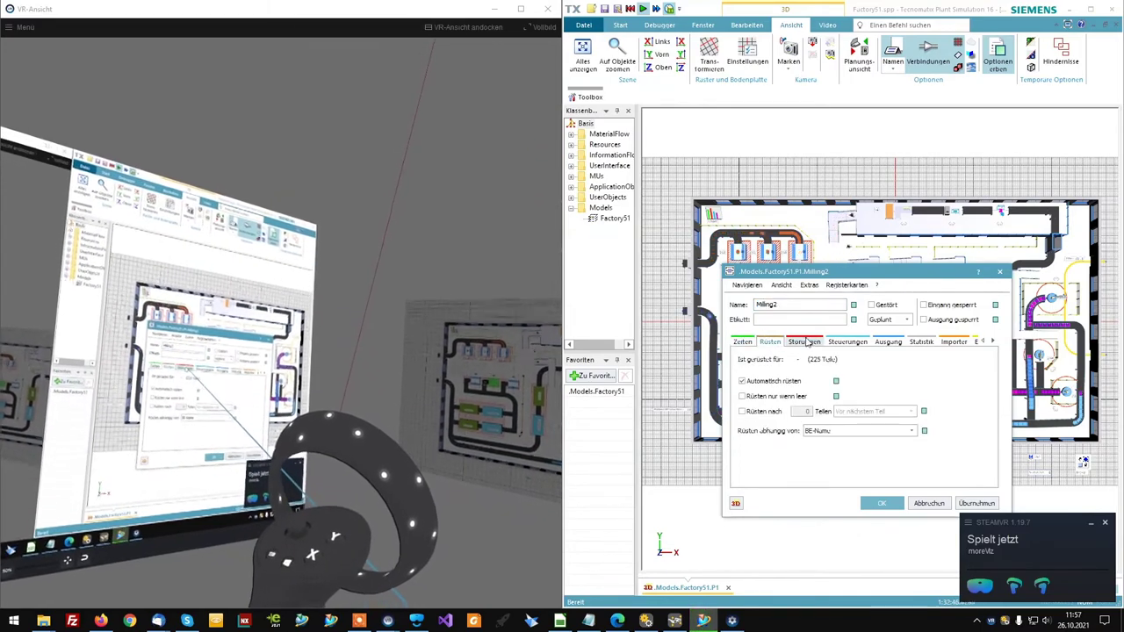
left_click(804, 341)
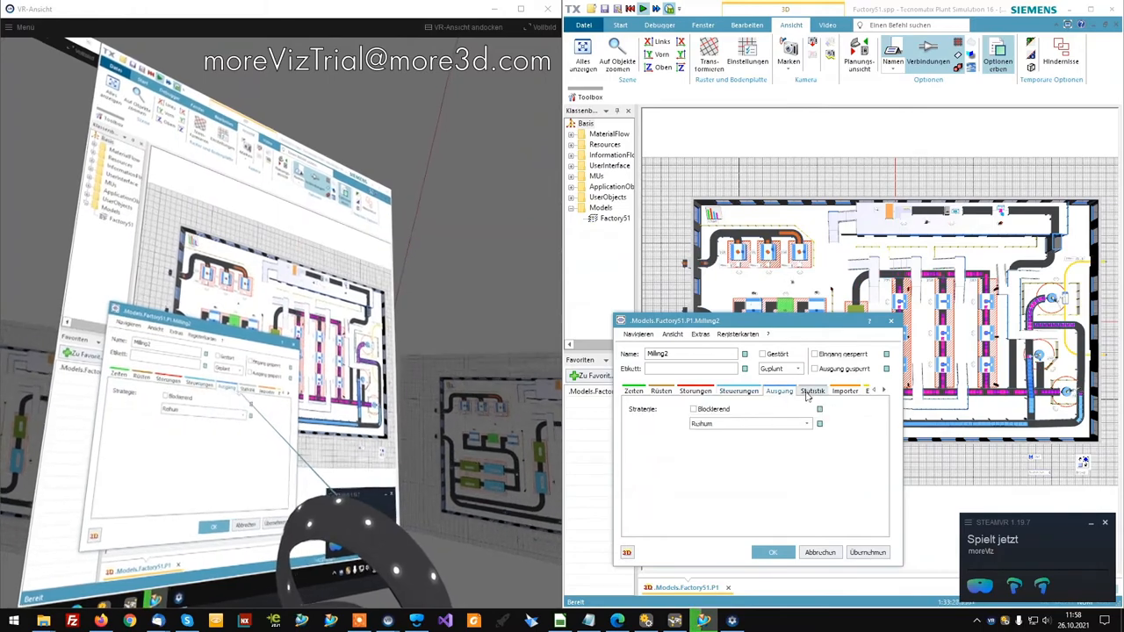
left_click(811, 390)
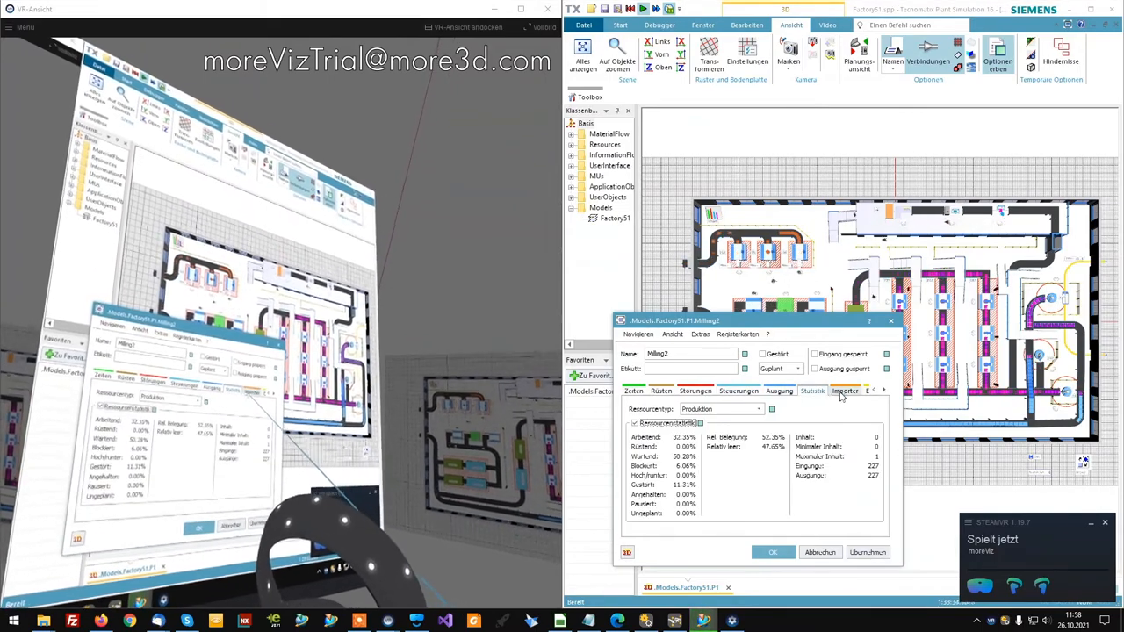